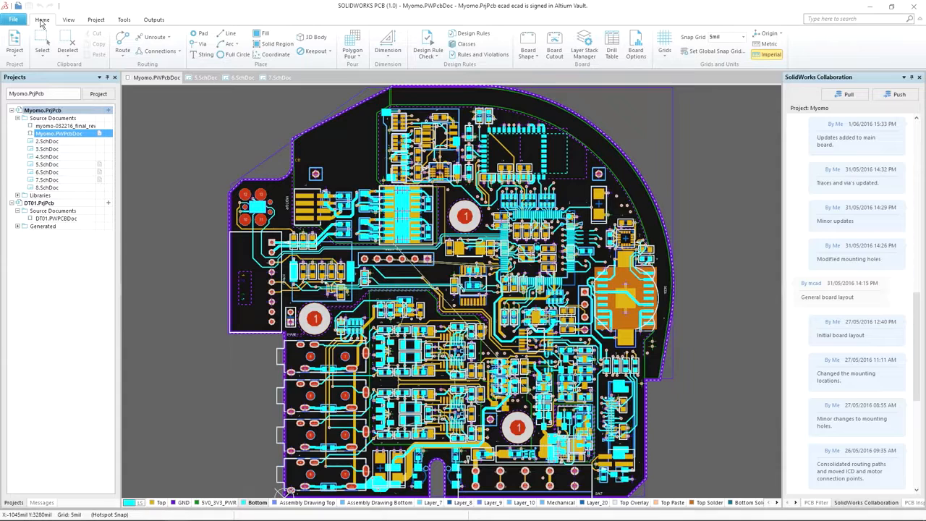
Step: Review schematic sheets 5.SchDoc and 6.SchDoc, then return to the Myomo board layout
{"action": "left_click", "coordinate": [96, 20]}
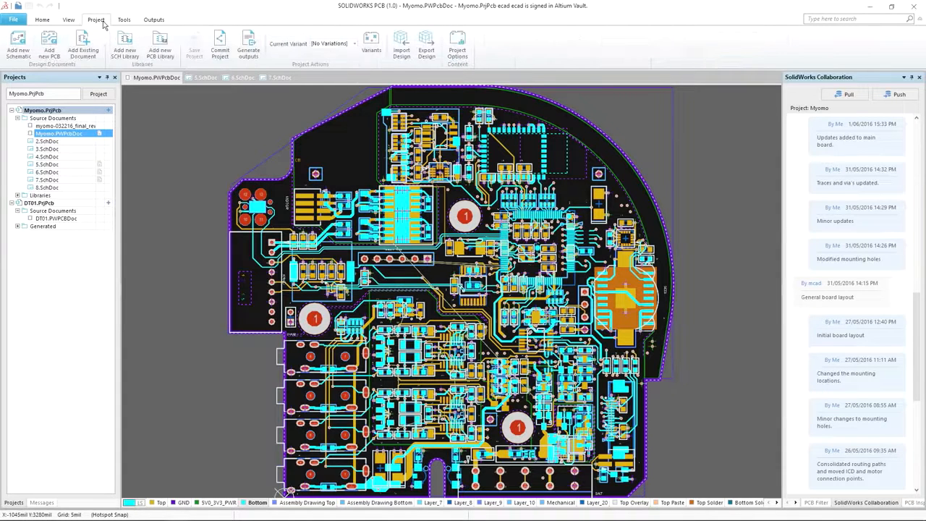
{"action": "left_click", "coordinate": [154, 20]}
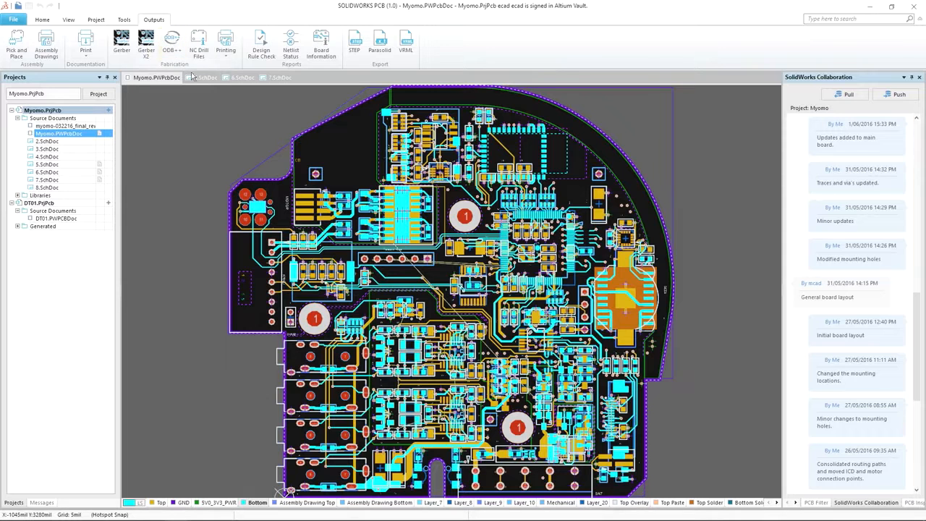
{"action": "left_click", "coordinate": [207, 78]}
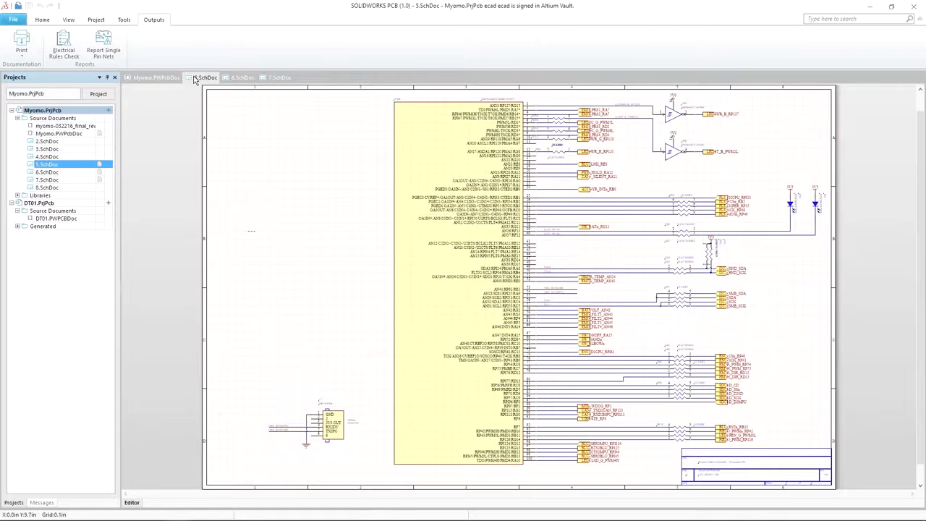
{"action": "left_click", "coordinate": [243, 78]}
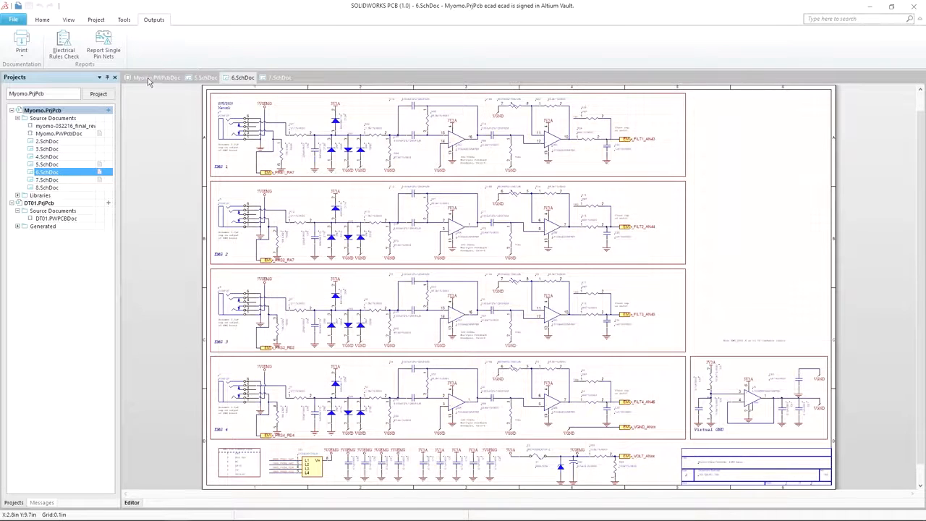
{"action": "left_click", "coordinate": [156, 77]}
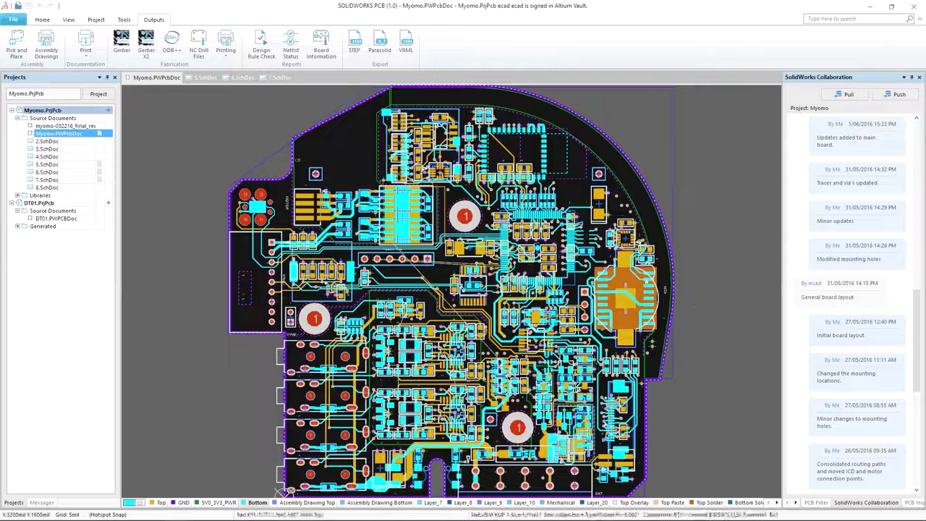
{"action": "mouse_move", "coordinate": [701, 311]}
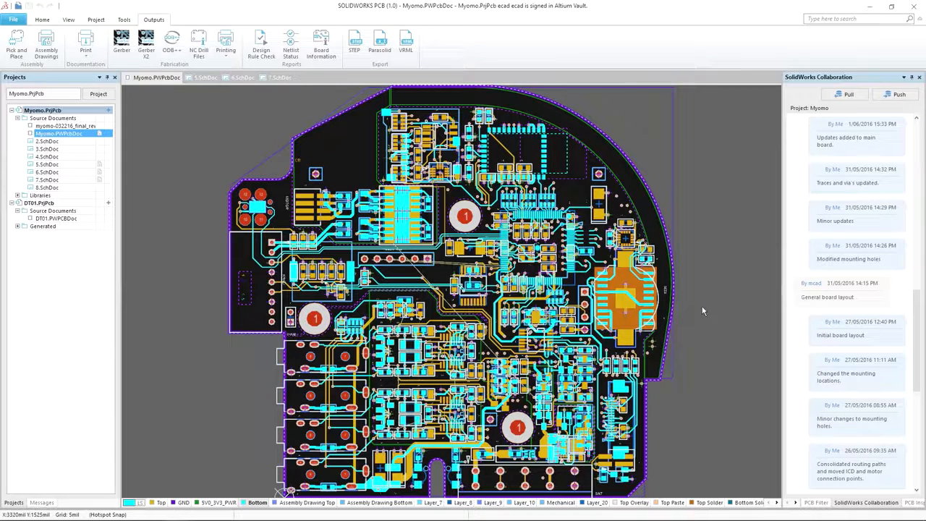
{"action": "mouse_move", "coordinate": [770, 230]}
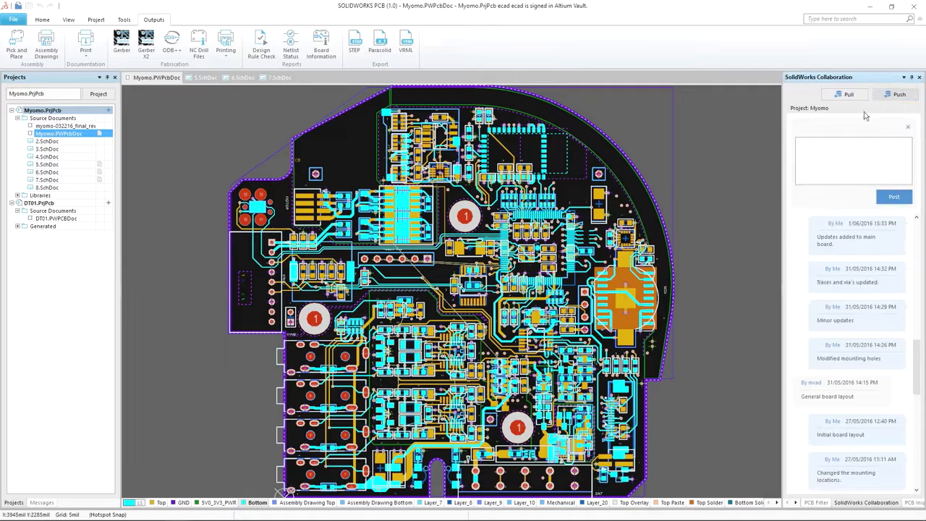
Step: Push the board to collaboration with the comment 'Second revision to board'
{"action": "type", "text": "Second revision to board"}
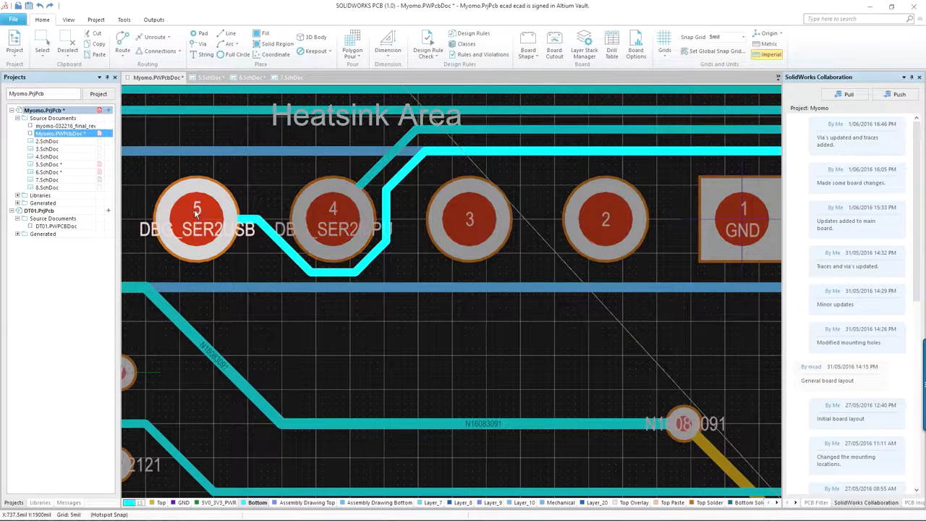
Step: Relocate the mounting hole on the board and fit the whole board in view
{"action": "scroll", "scroll_direction": "down", "scroll_amount": 3}
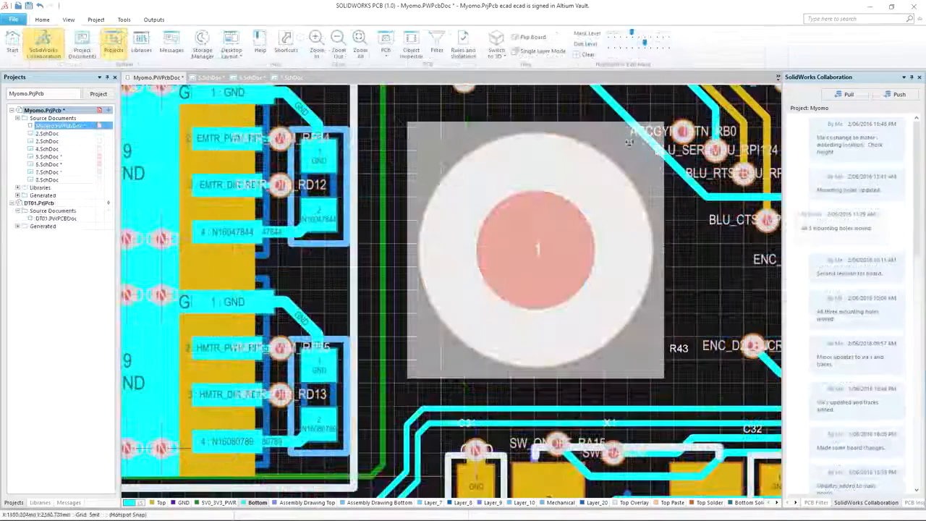
{"action": "left_click_drag", "start_coordinate": [536, 249], "coordinate": [582, 300]}
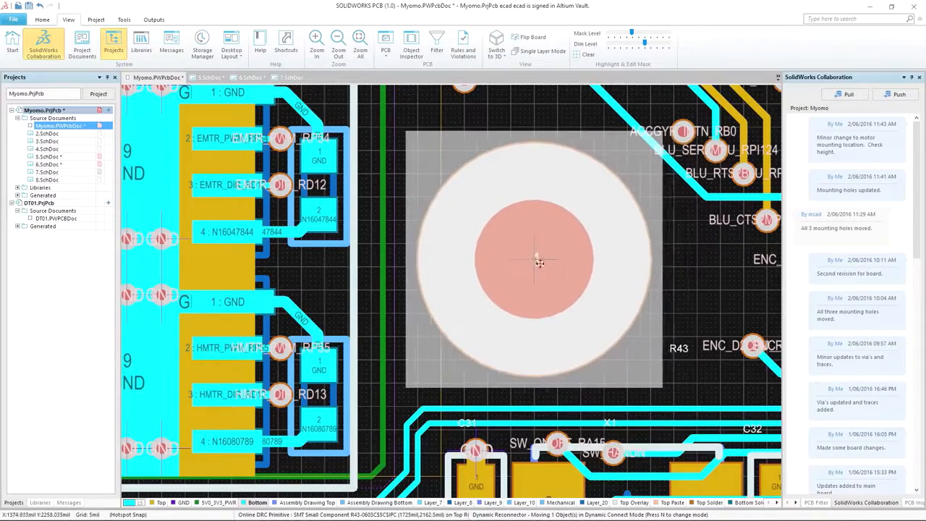
{"action": "left_click", "coordinate": [359, 41]}
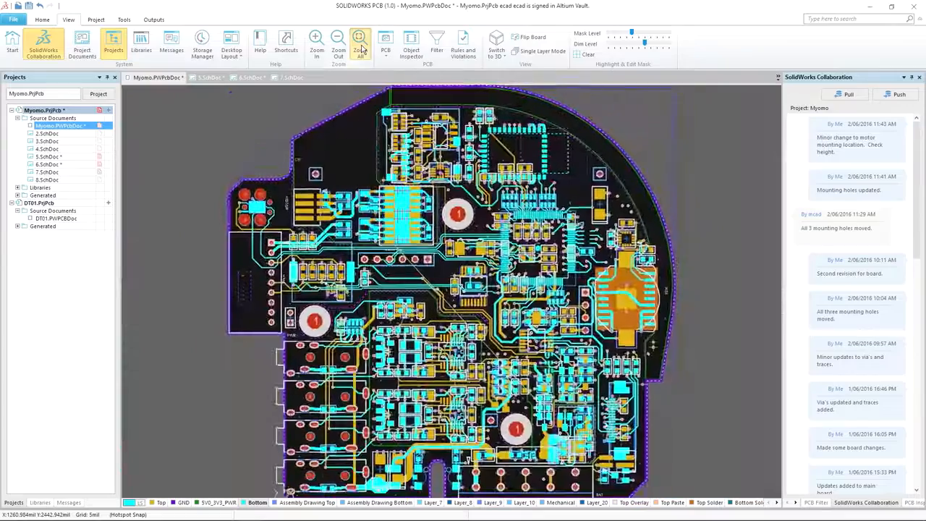
Step: Push the change with the note 'Changed mounting holes'
{"action": "left_click", "coordinate": [360, 40]}
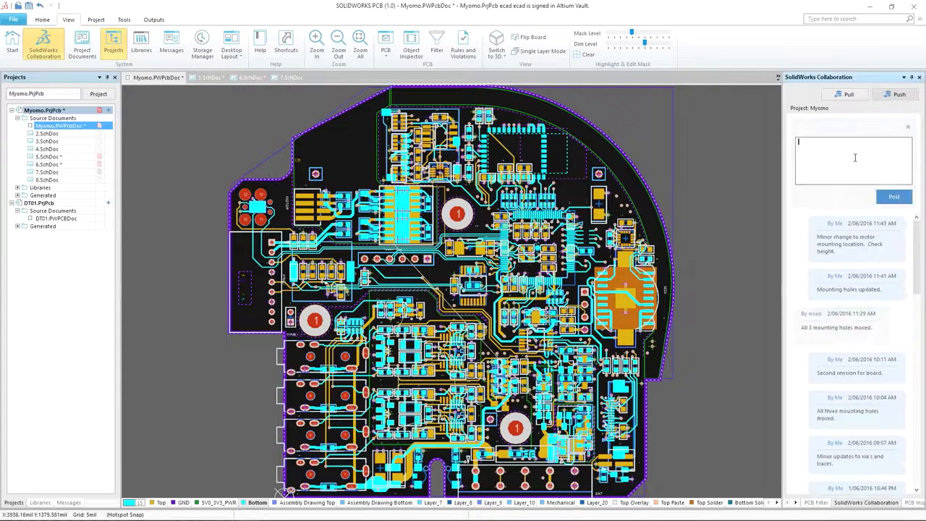
{"action": "type", "text": "Changed mounting holes"}
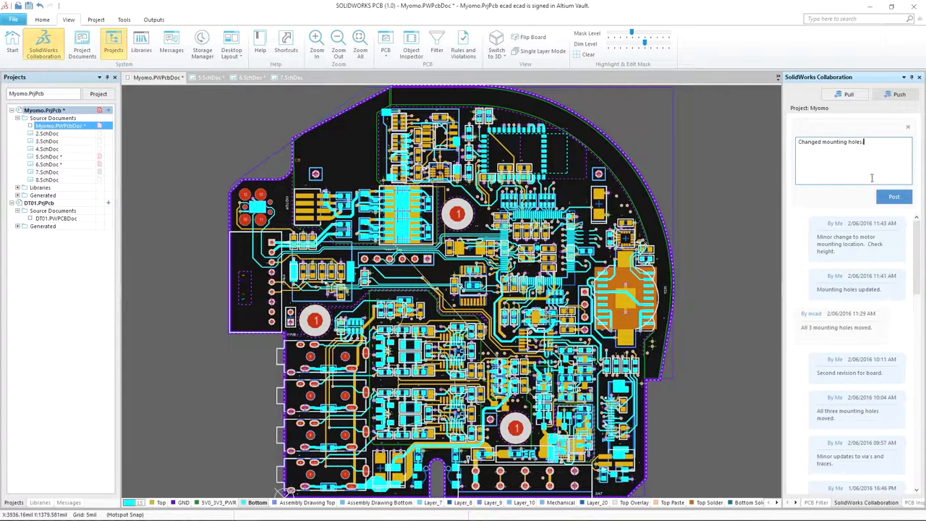
{"action": "left_click", "coordinate": [249, 77]}
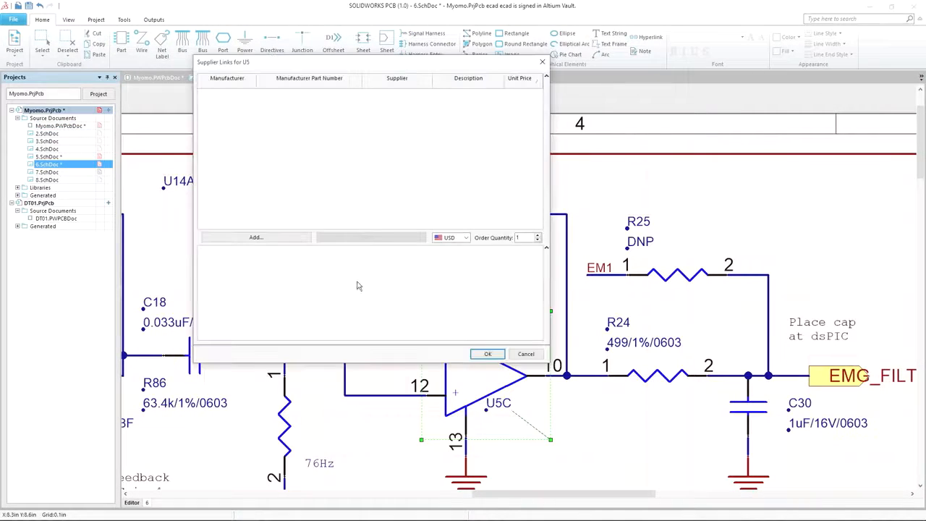
Step: Add the Digi-Key listing for LTC6242CGN#PBF as U5's supplier link and confirm it
{"action": "left_click", "coordinate": [255, 236]}
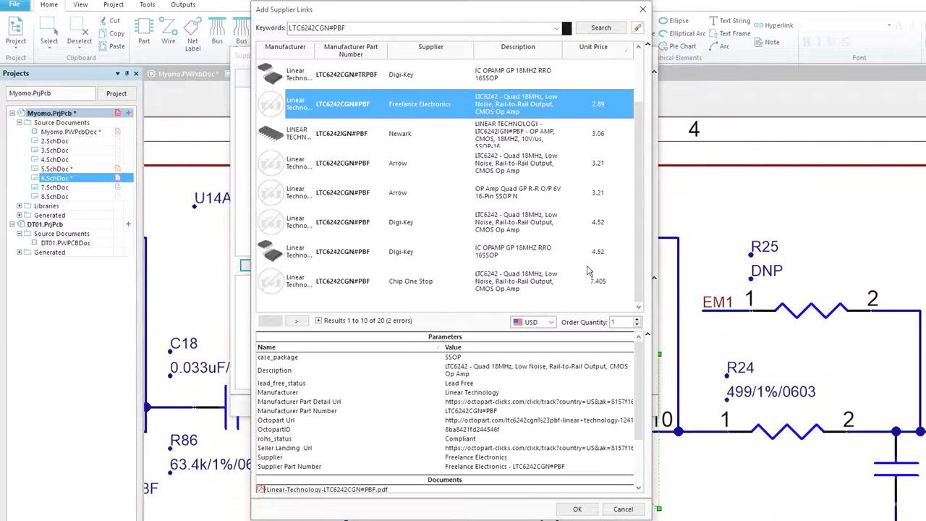
{"action": "scroll", "scroll_direction": "down", "scroll_amount": 3}
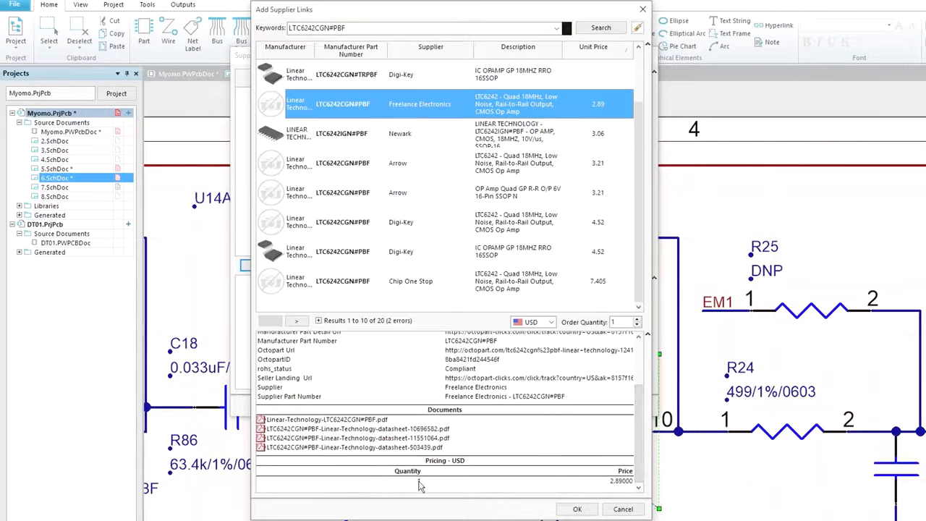
{"action": "left_click", "coordinate": [434, 251]}
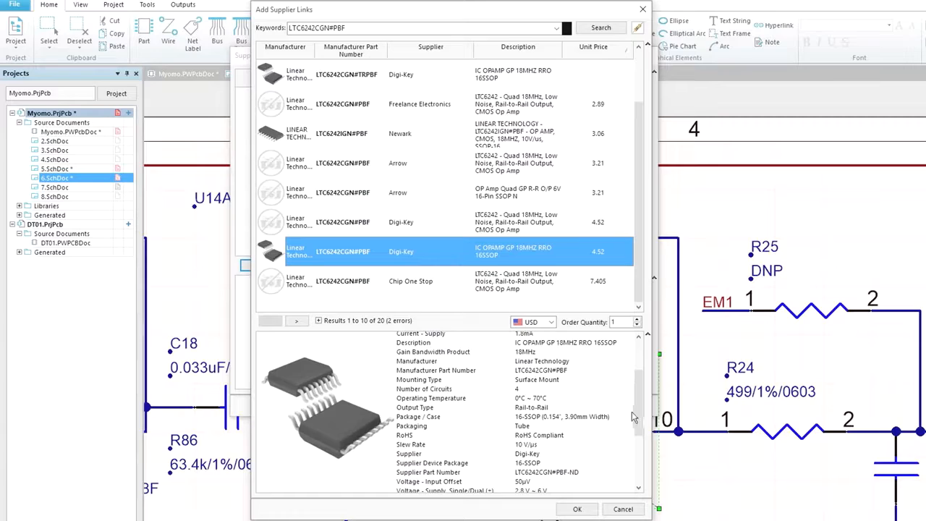
{"action": "scroll", "scroll_direction": "down", "scroll_amount": 3}
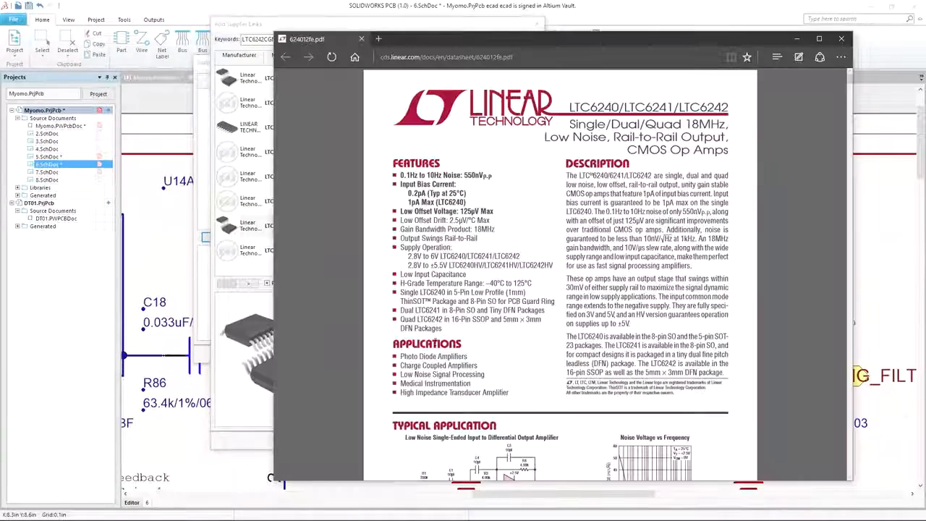
{"action": "scroll", "scroll_direction": "down", "scroll_amount": 3}
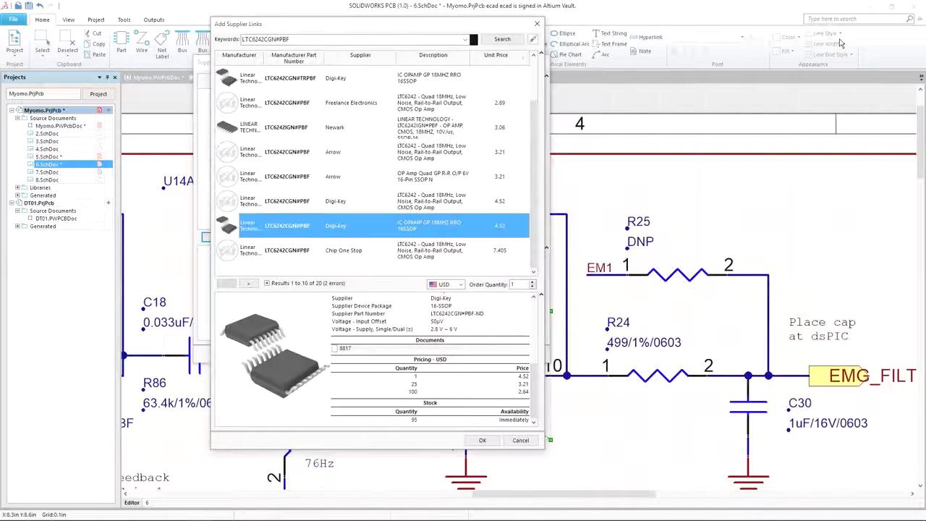
{"action": "left_click", "coordinate": [482, 440]}
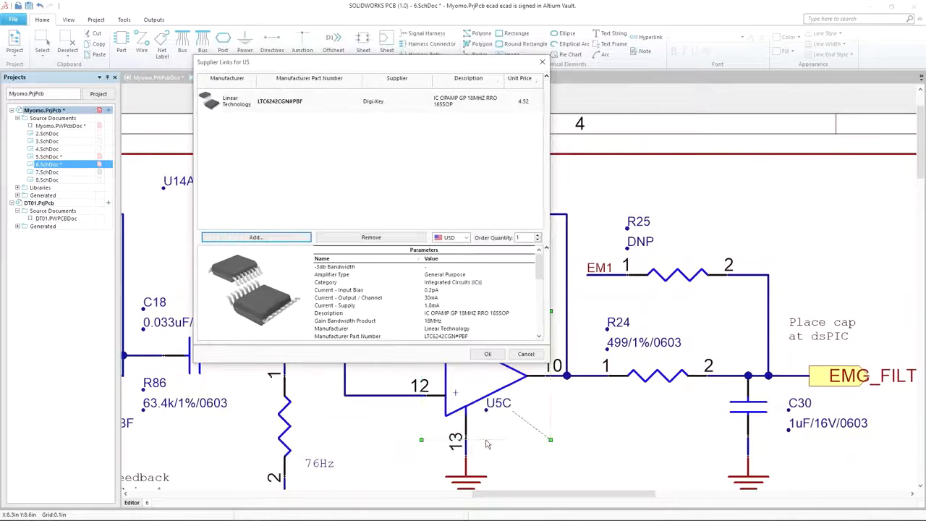
{"action": "left_click", "coordinate": [488, 354]}
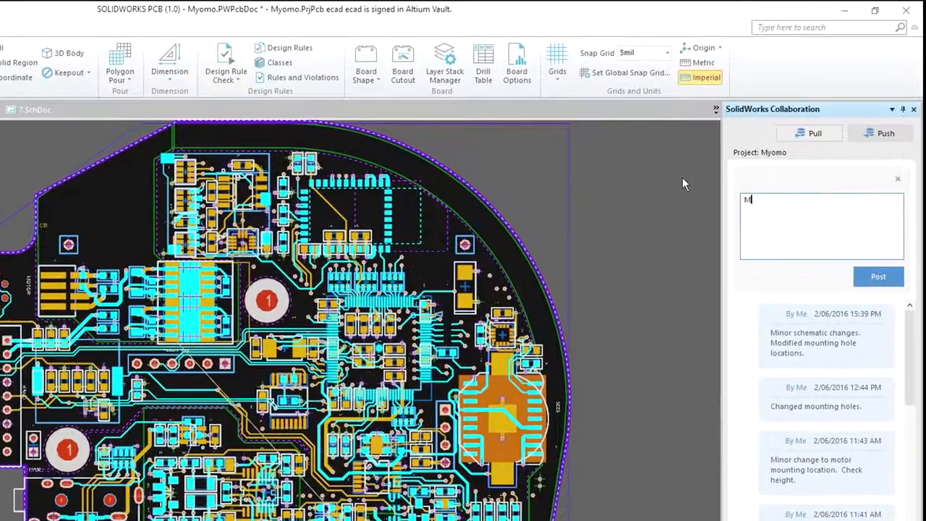
Step: Post the note 'Motor connections and interconnects added.' with the push
{"action": "type", "text": "Motor connections and interco"}
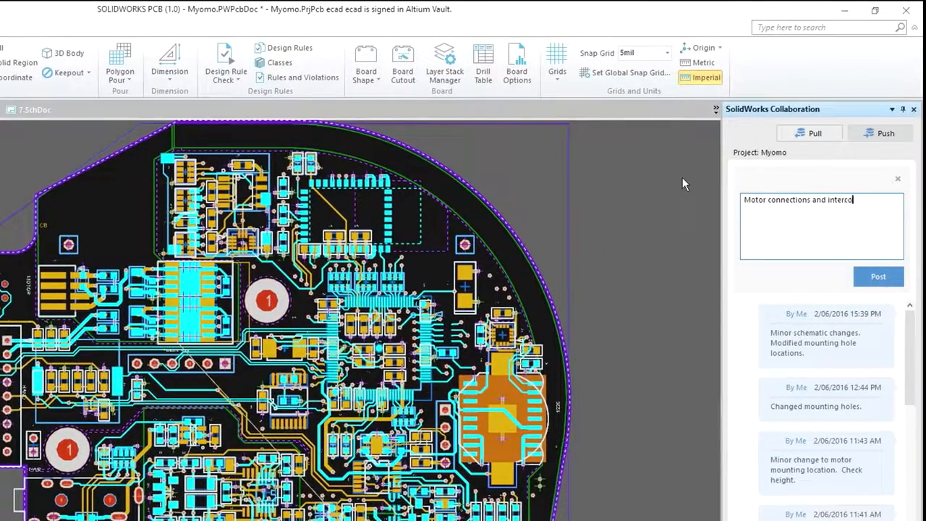
{"action": "type", "text": "nnects added."}
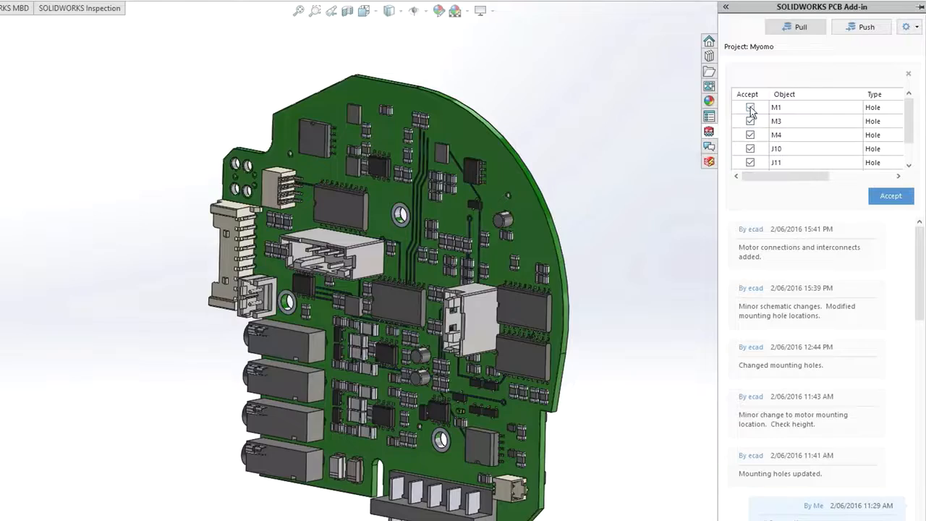
Step: Accept the incoming hole changes in the SOLIDWORKS PCB Add-in panel
{"action": "left_click", "coordinate": [890, 195]}
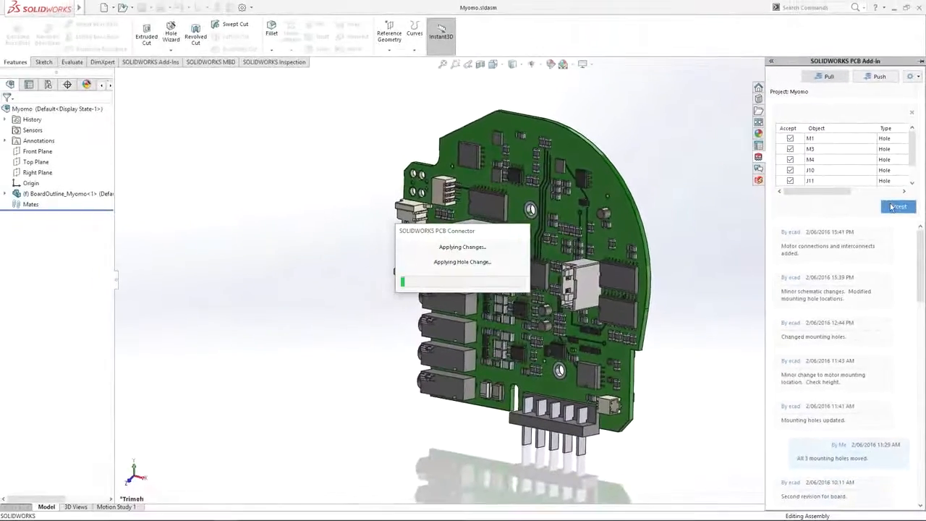
{"action": "left_click", "coordinate": [898, 206]}
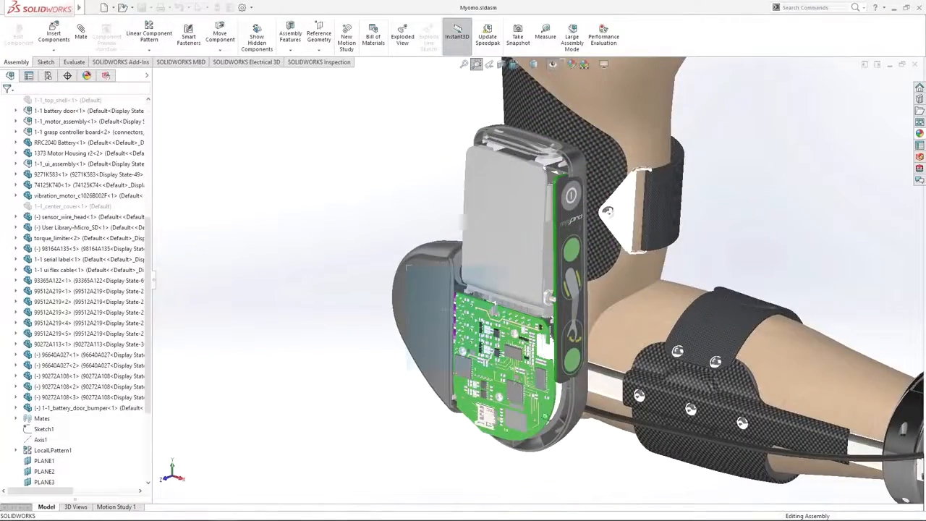